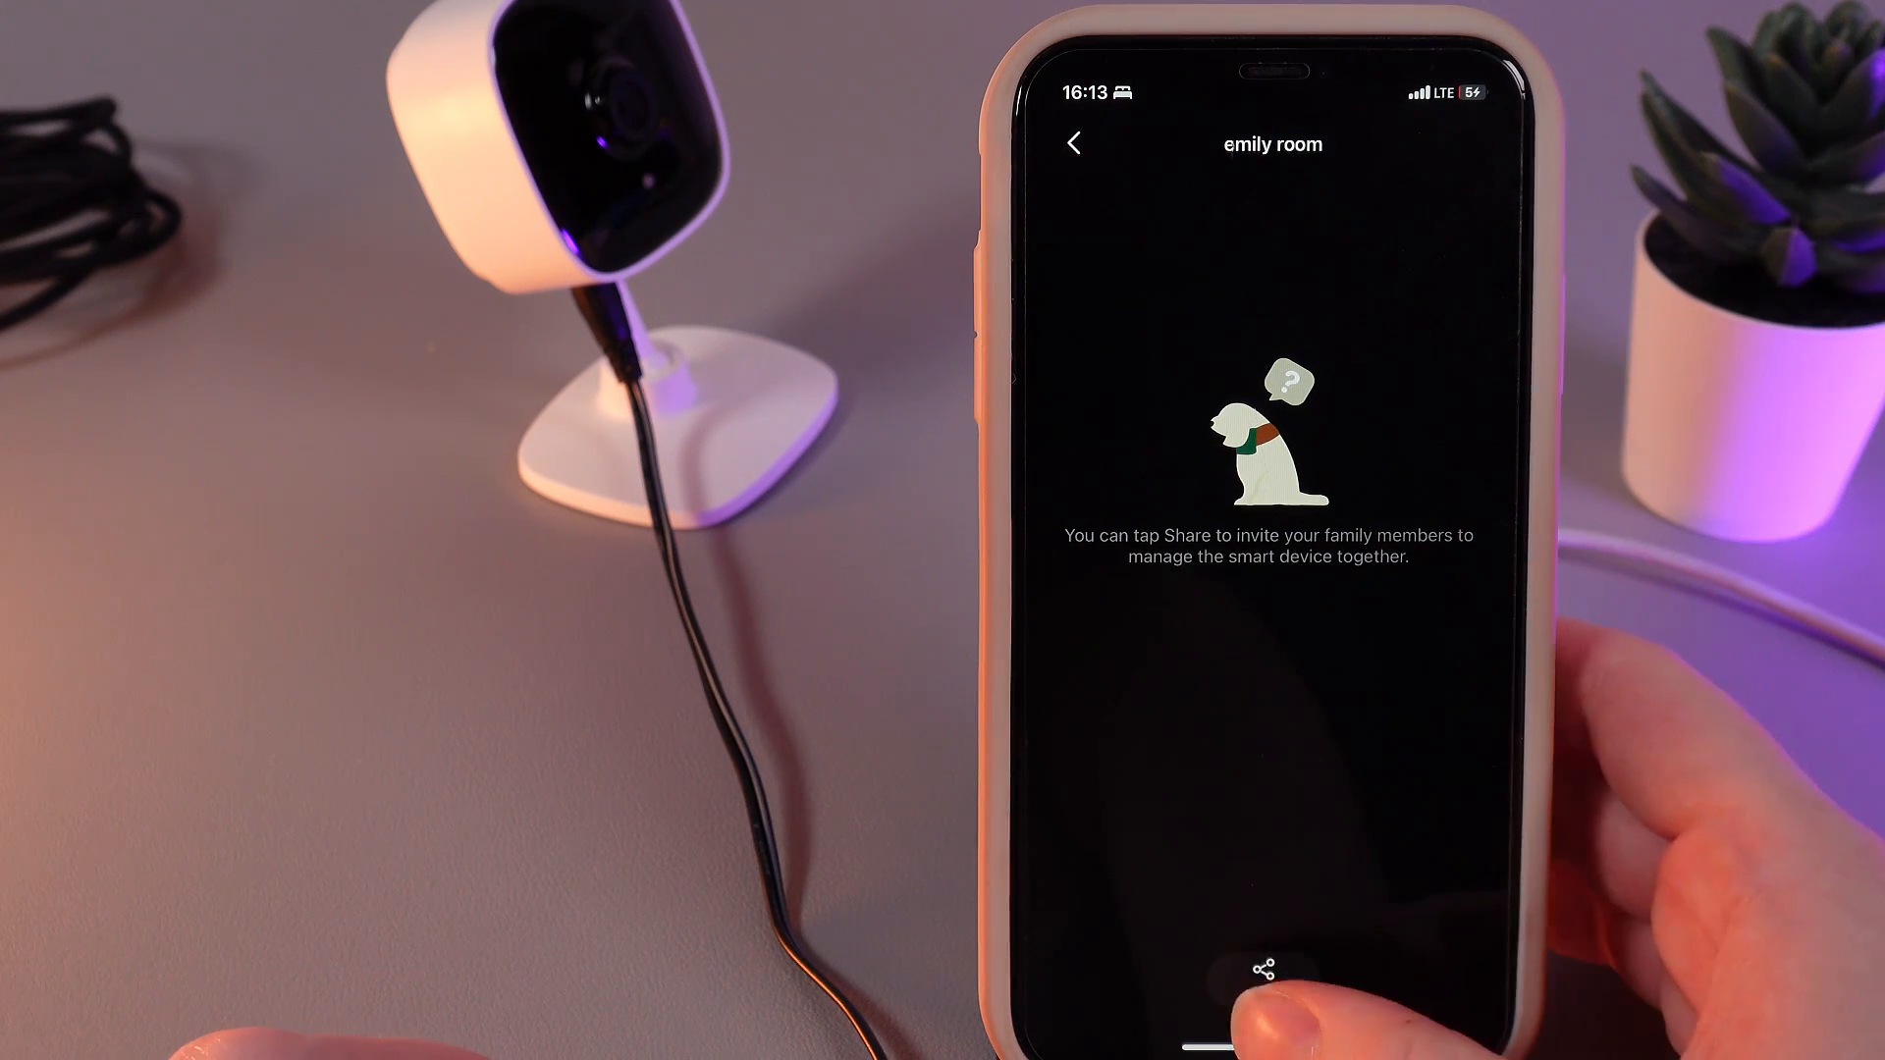
- Start sharing the emily room camera with the second phone's TP-Link ID
{"action": "left_click", "coordinate": [1266, 968]}
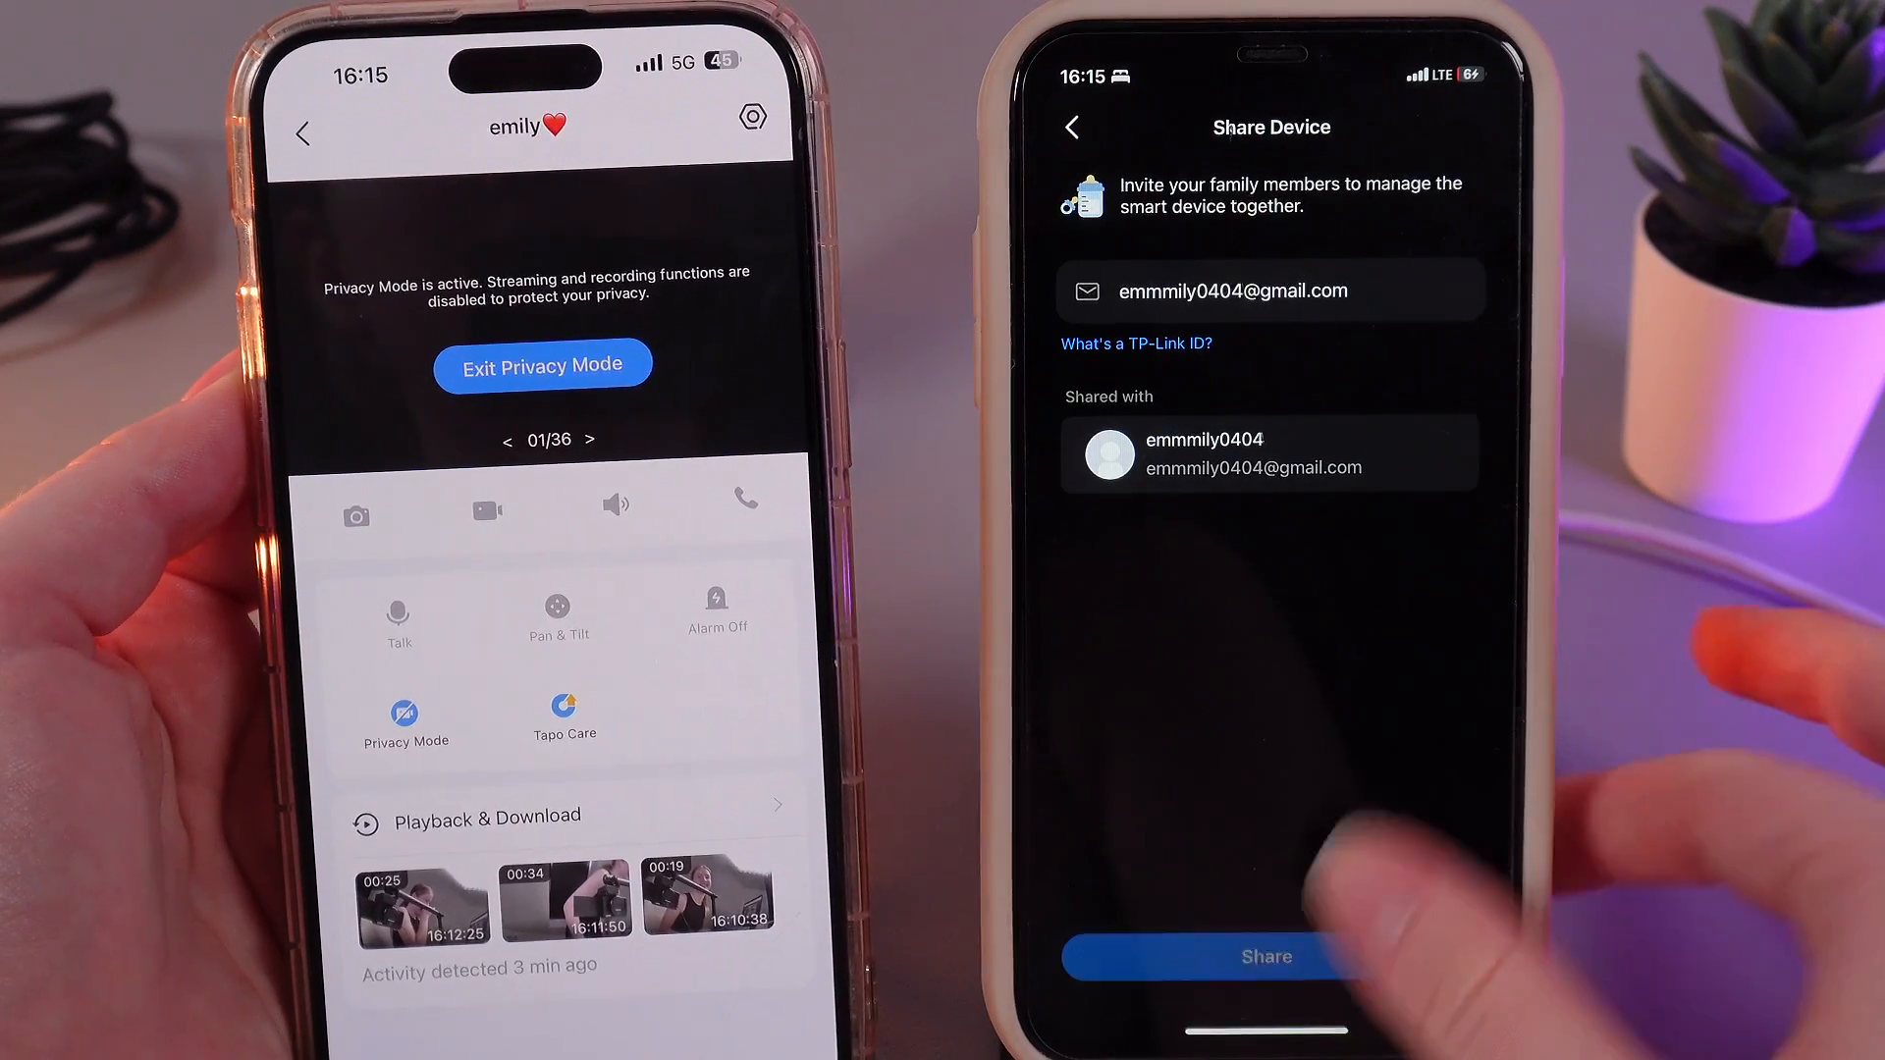
- Send the emily room invitation and accept it under Devices From Others on the second phone
{"action": "left_click", "coordinate": [1266, 957]}
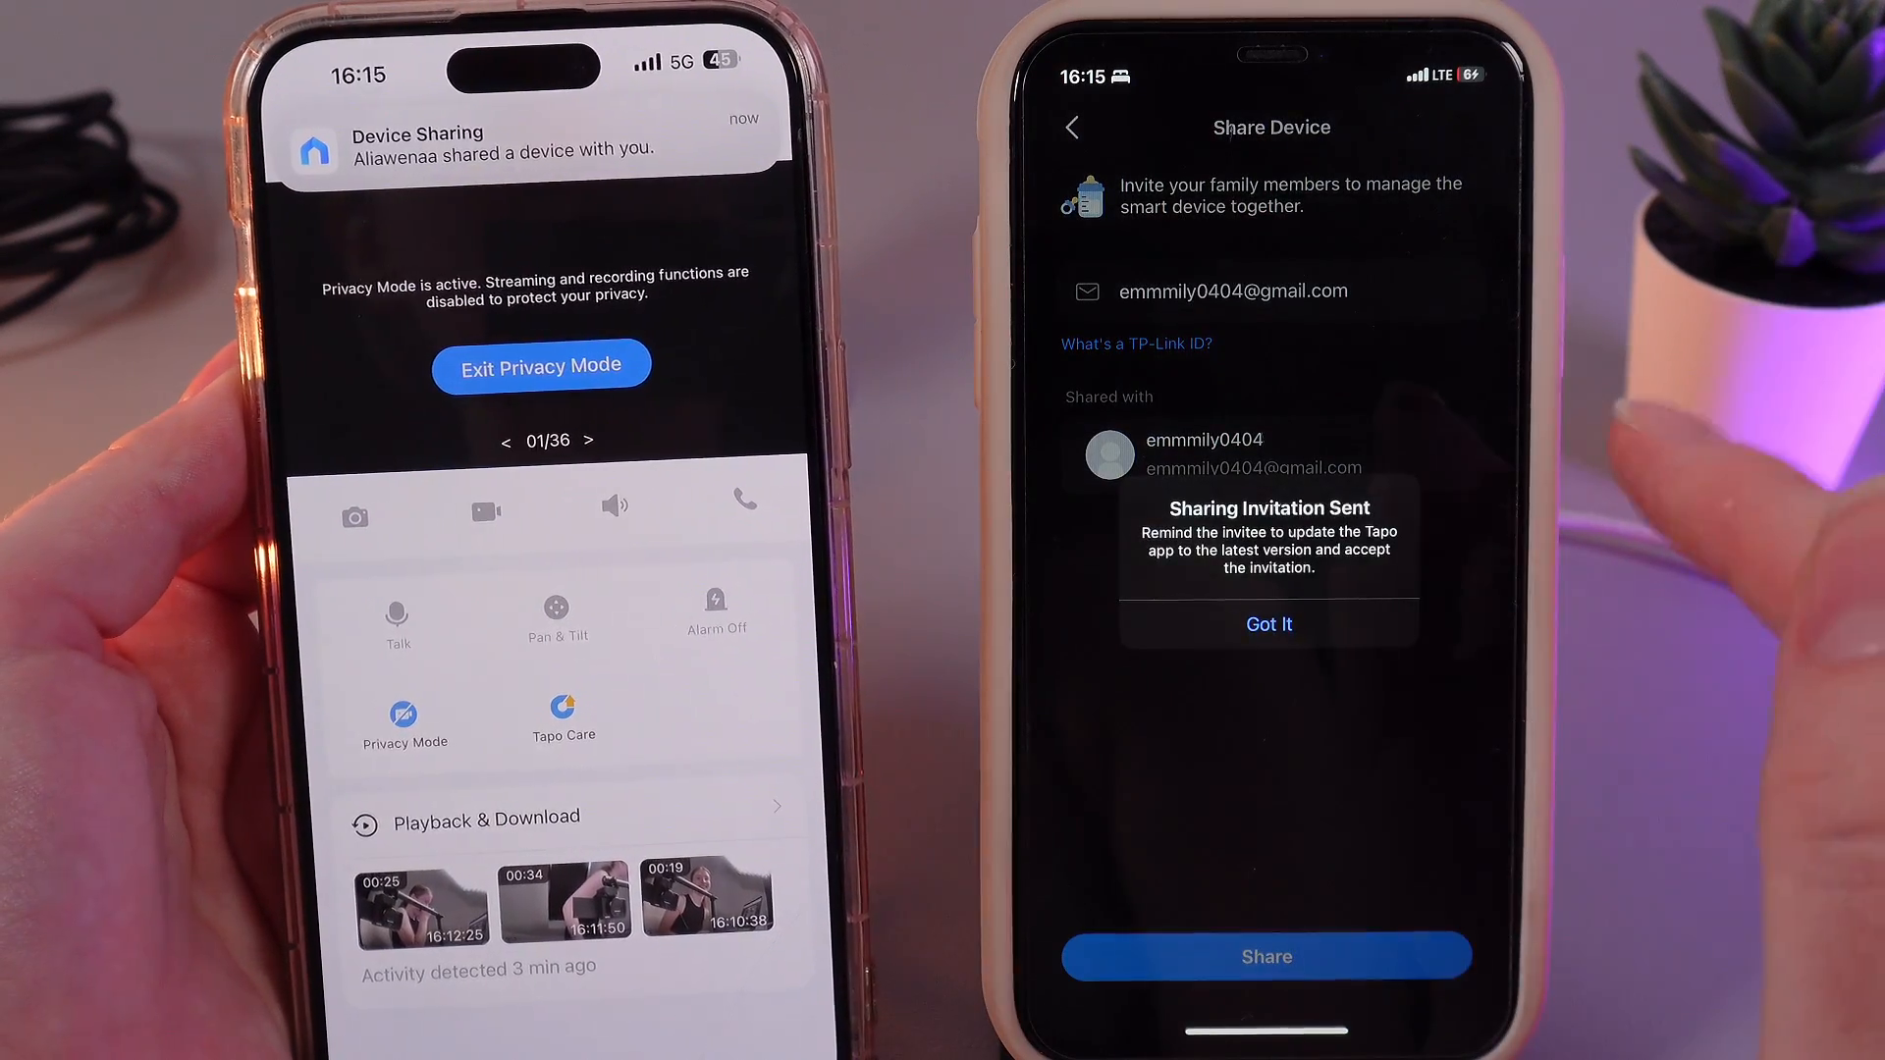
{"action": "left_click", "coordinate": [1268, 624]}
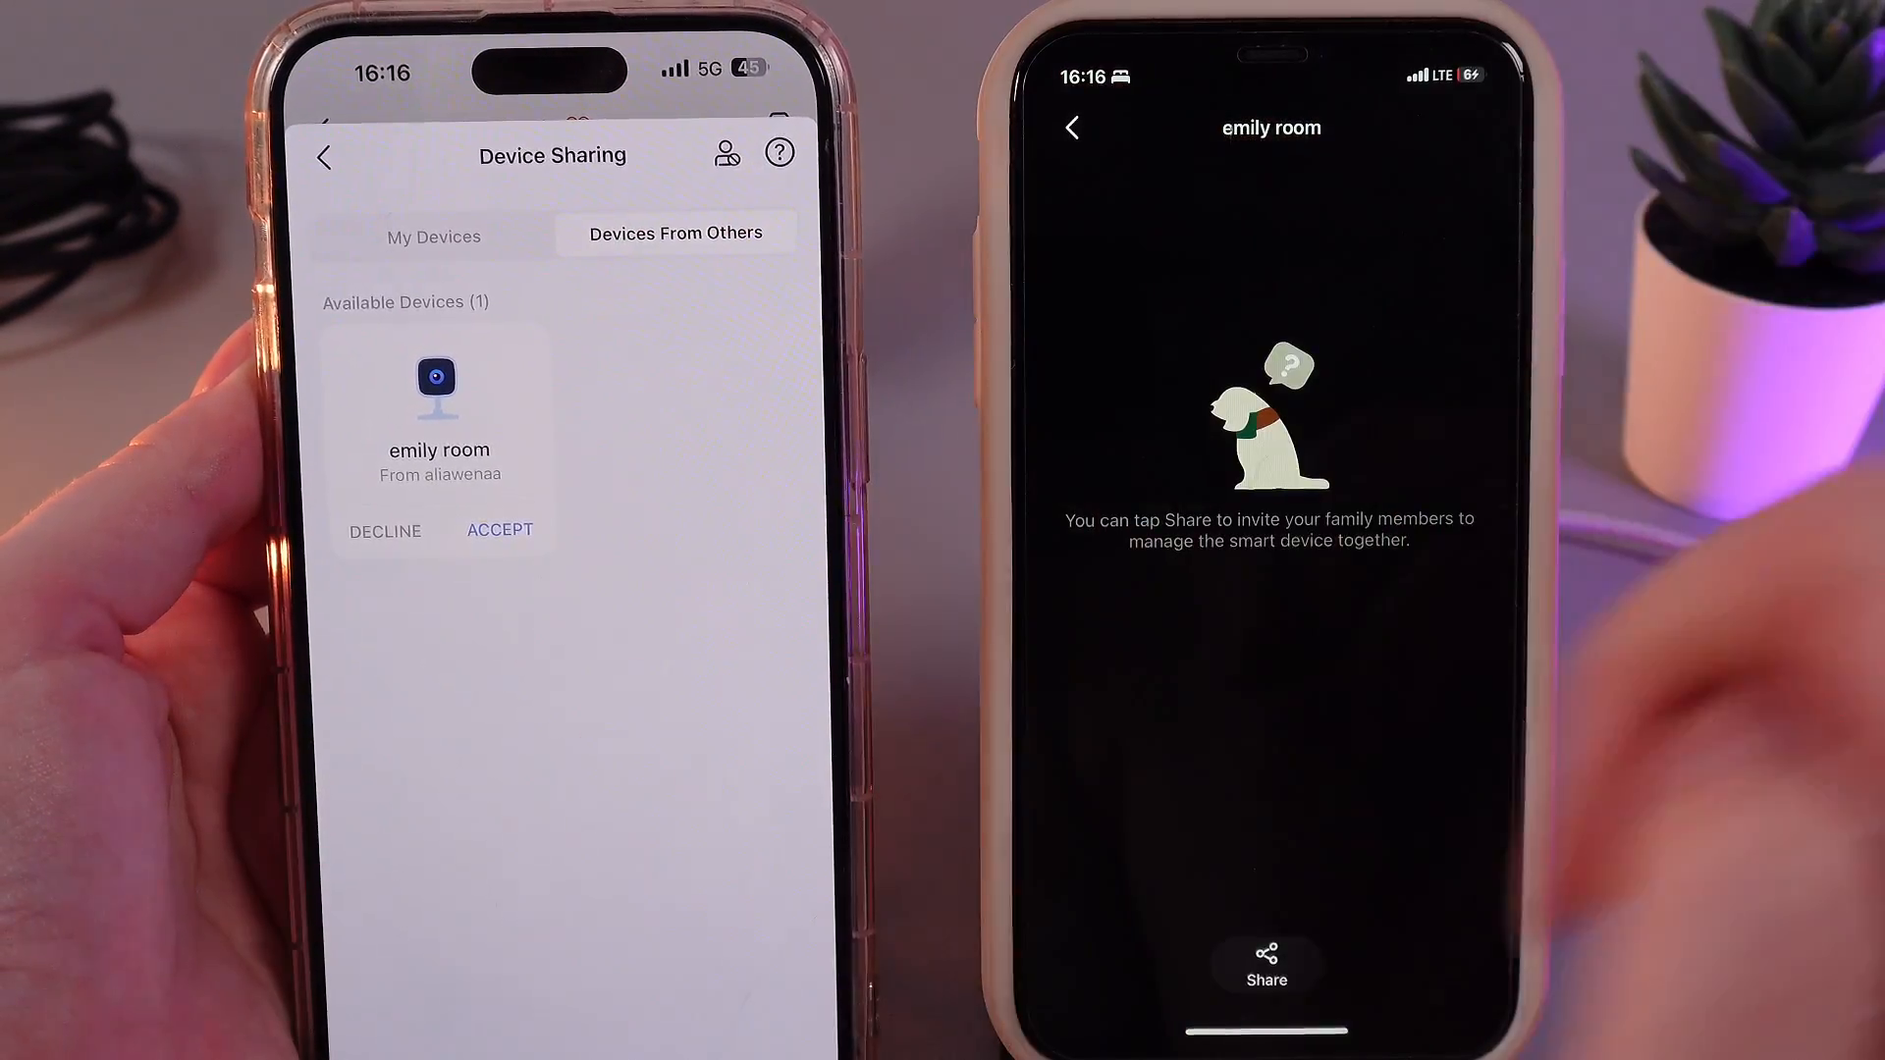
{"action": "left_click", "coordinate": [494, 528]}
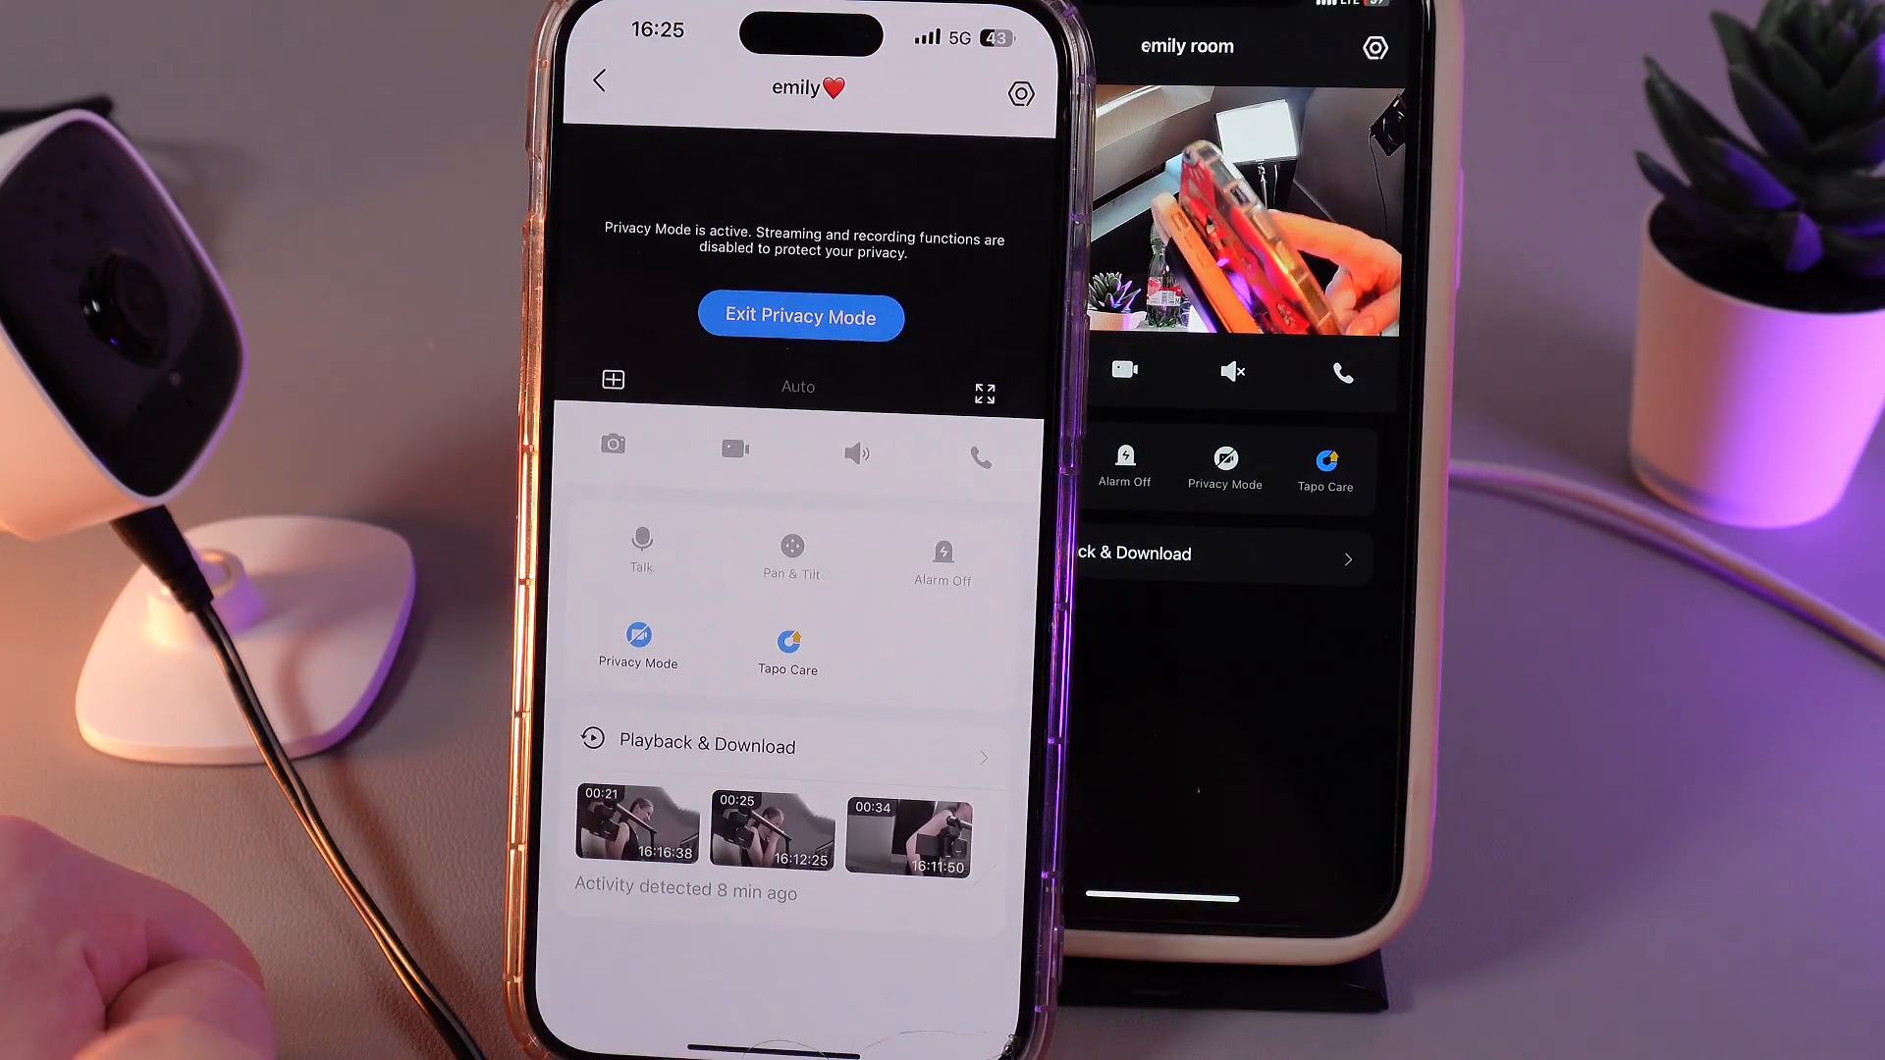
- Add the shared emily room camera to the empty slot in multi-camera view
{"action": "left_click", "coordinate": [801, 316]}
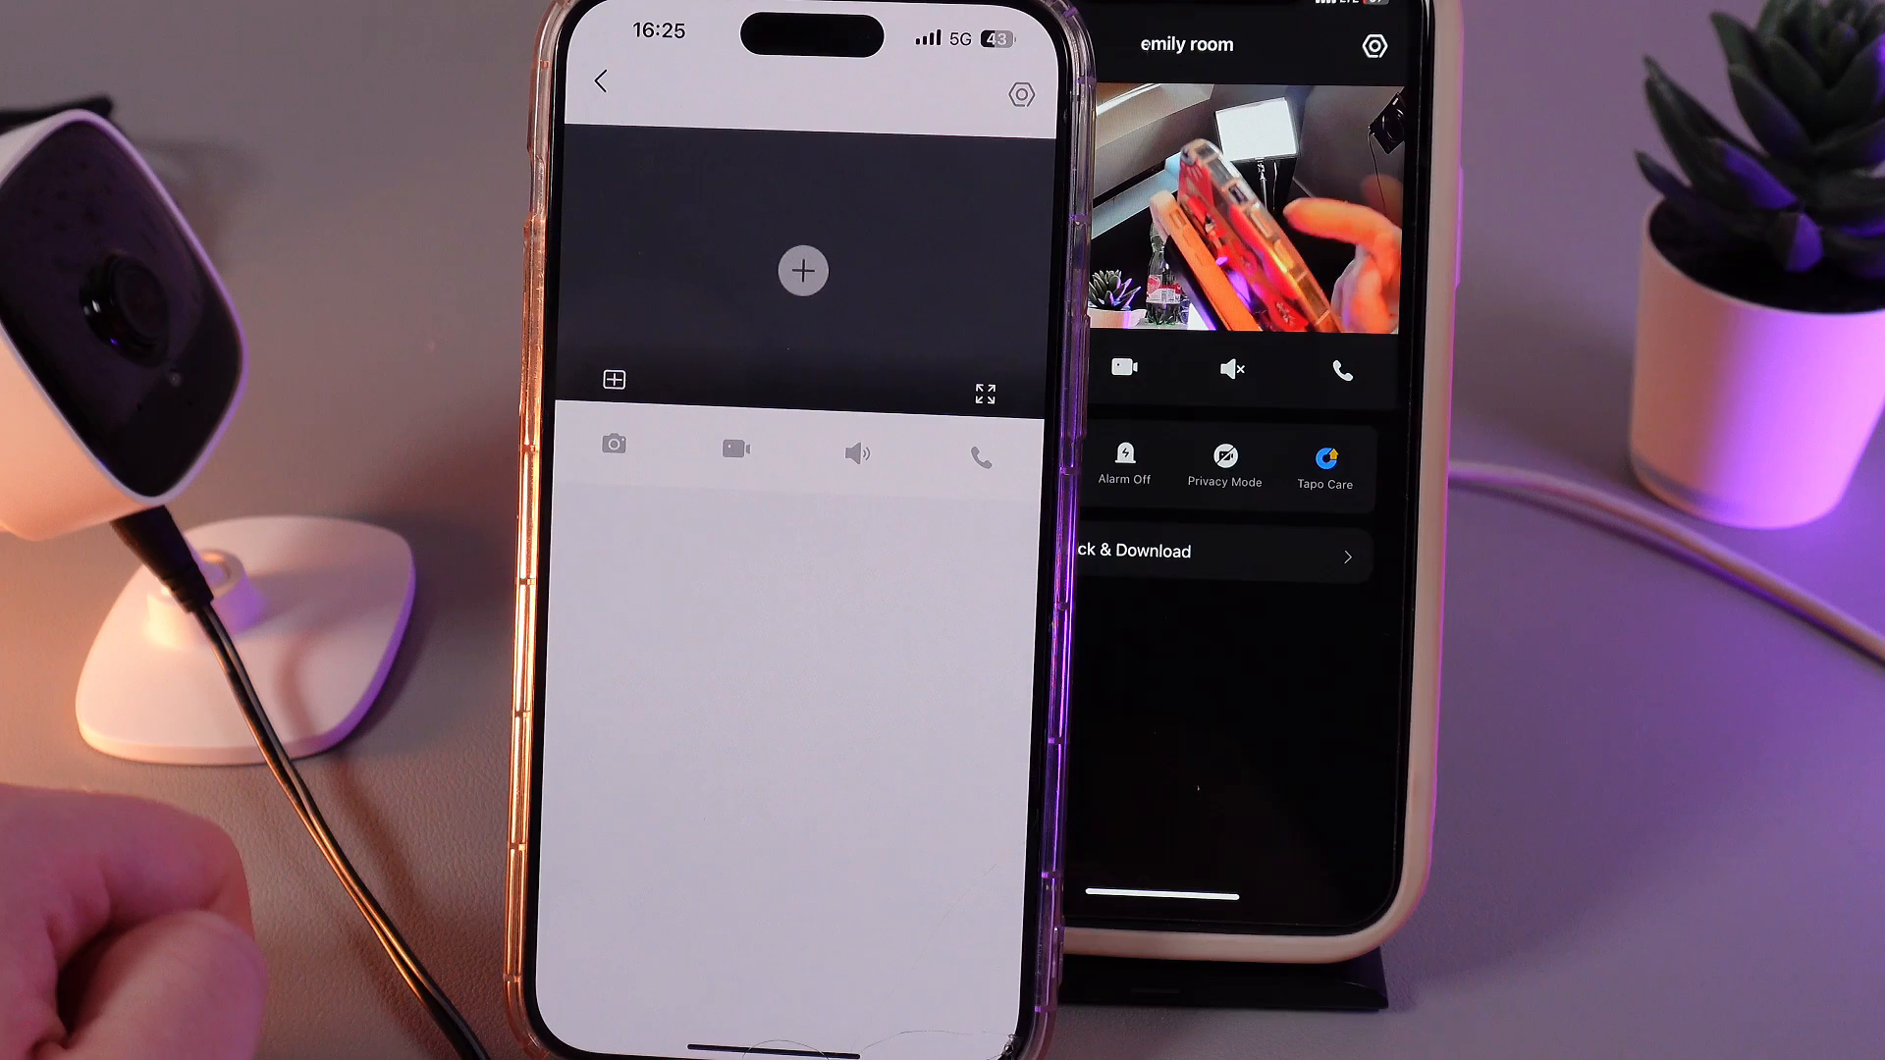
{"action": "left_click", "coordinate": [801, 271]}
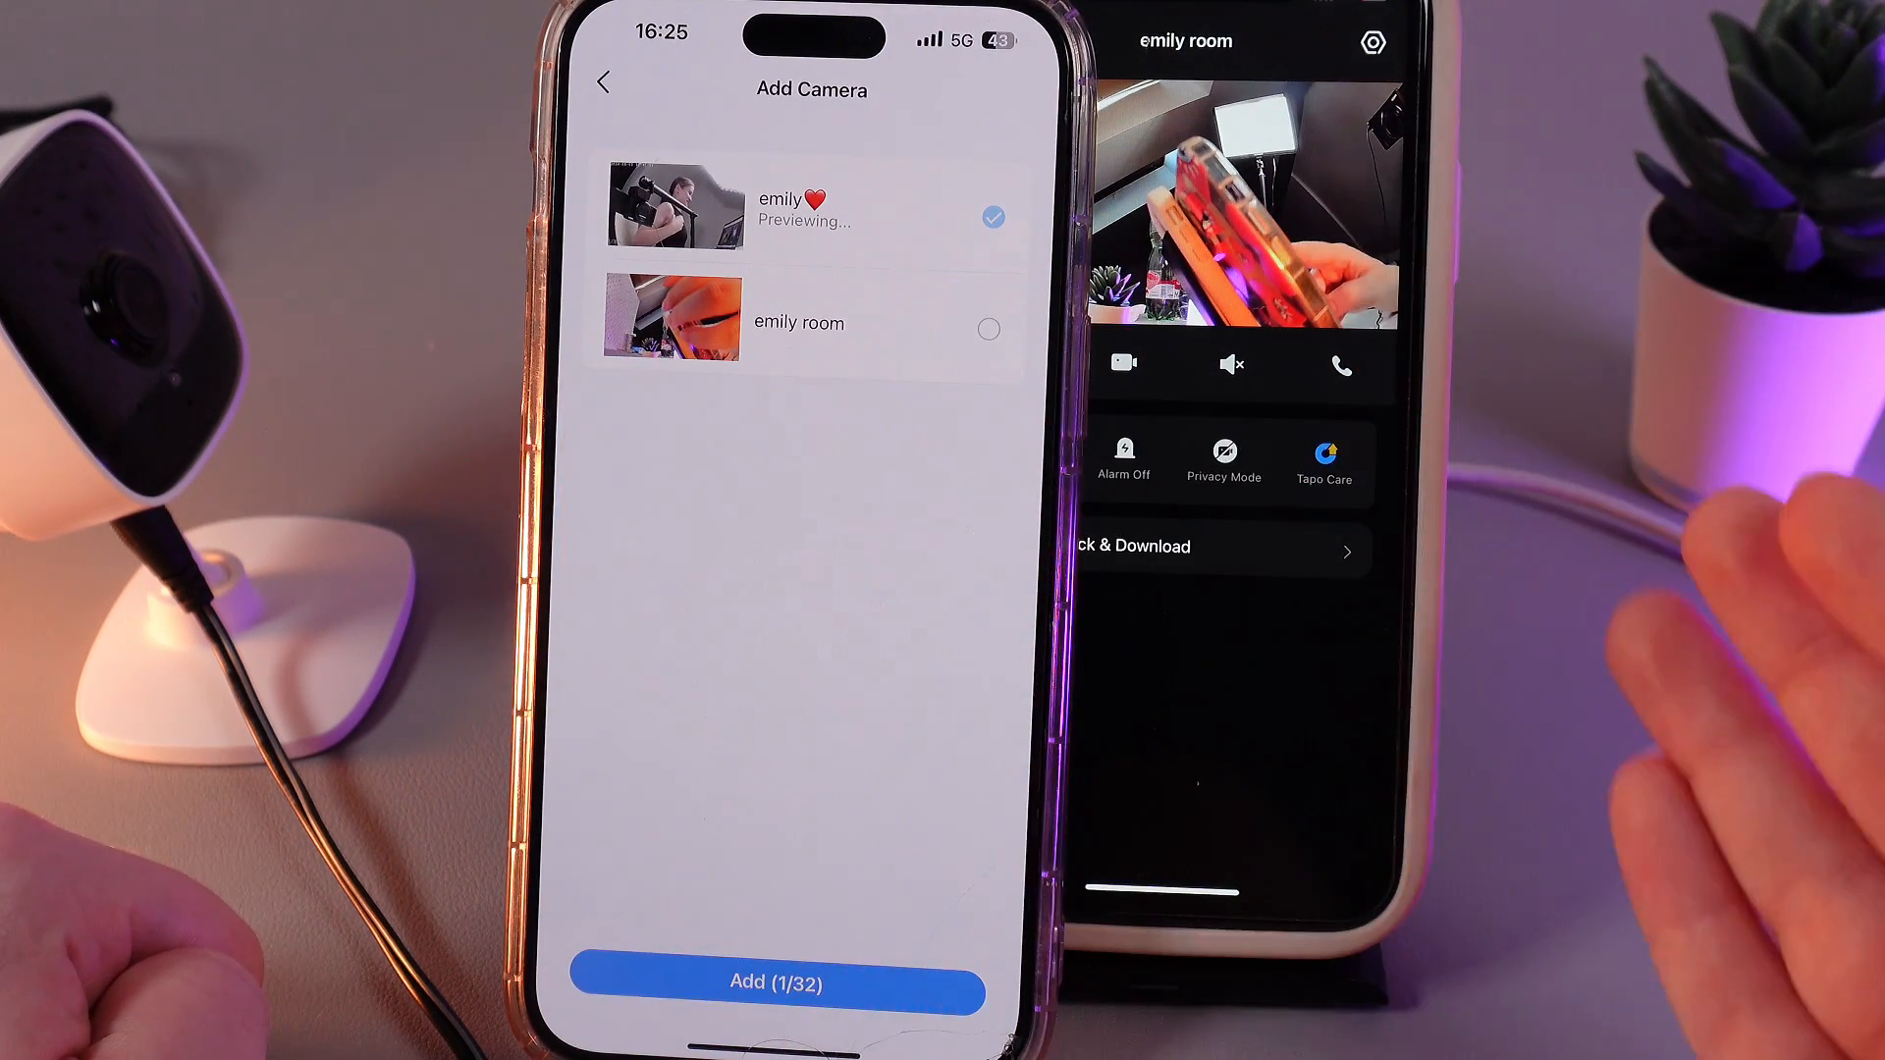
{"action": "left_click", "coordinate": [988, 328]}
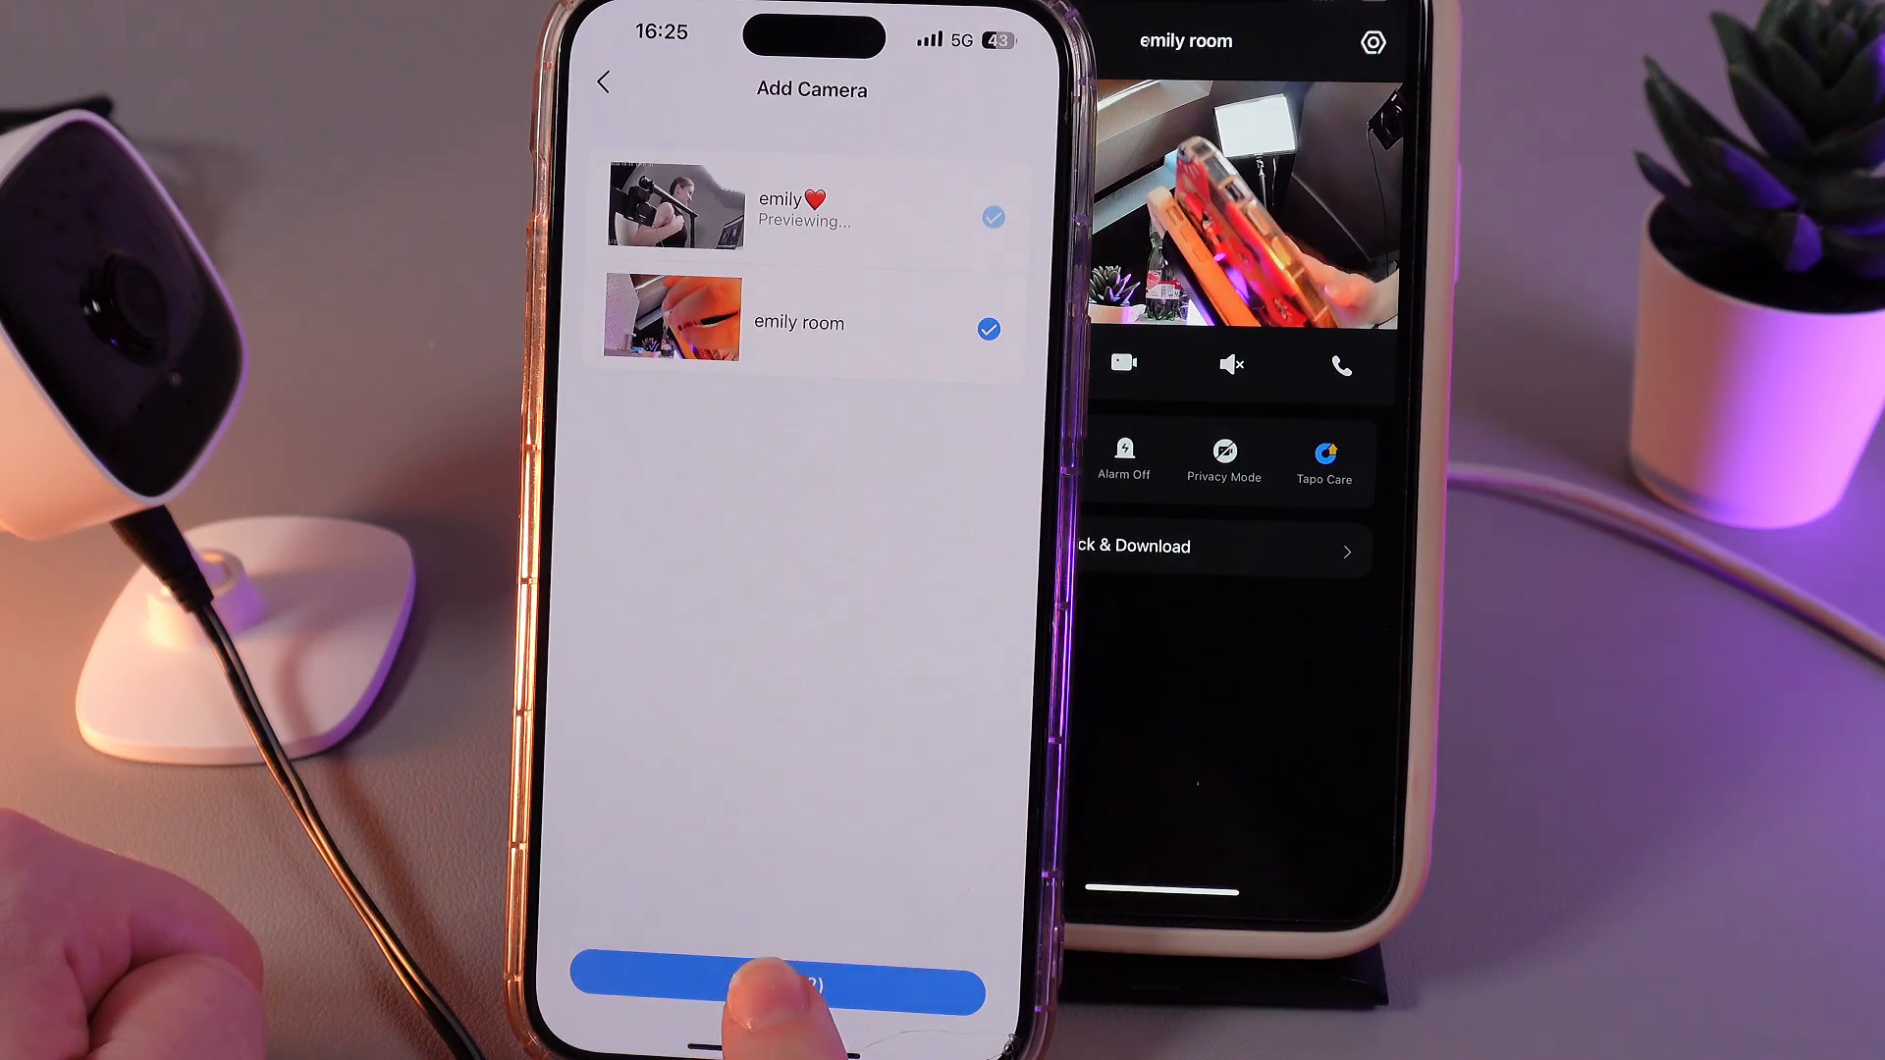
{"action": "left_click", "coordinate": [791, 992]}
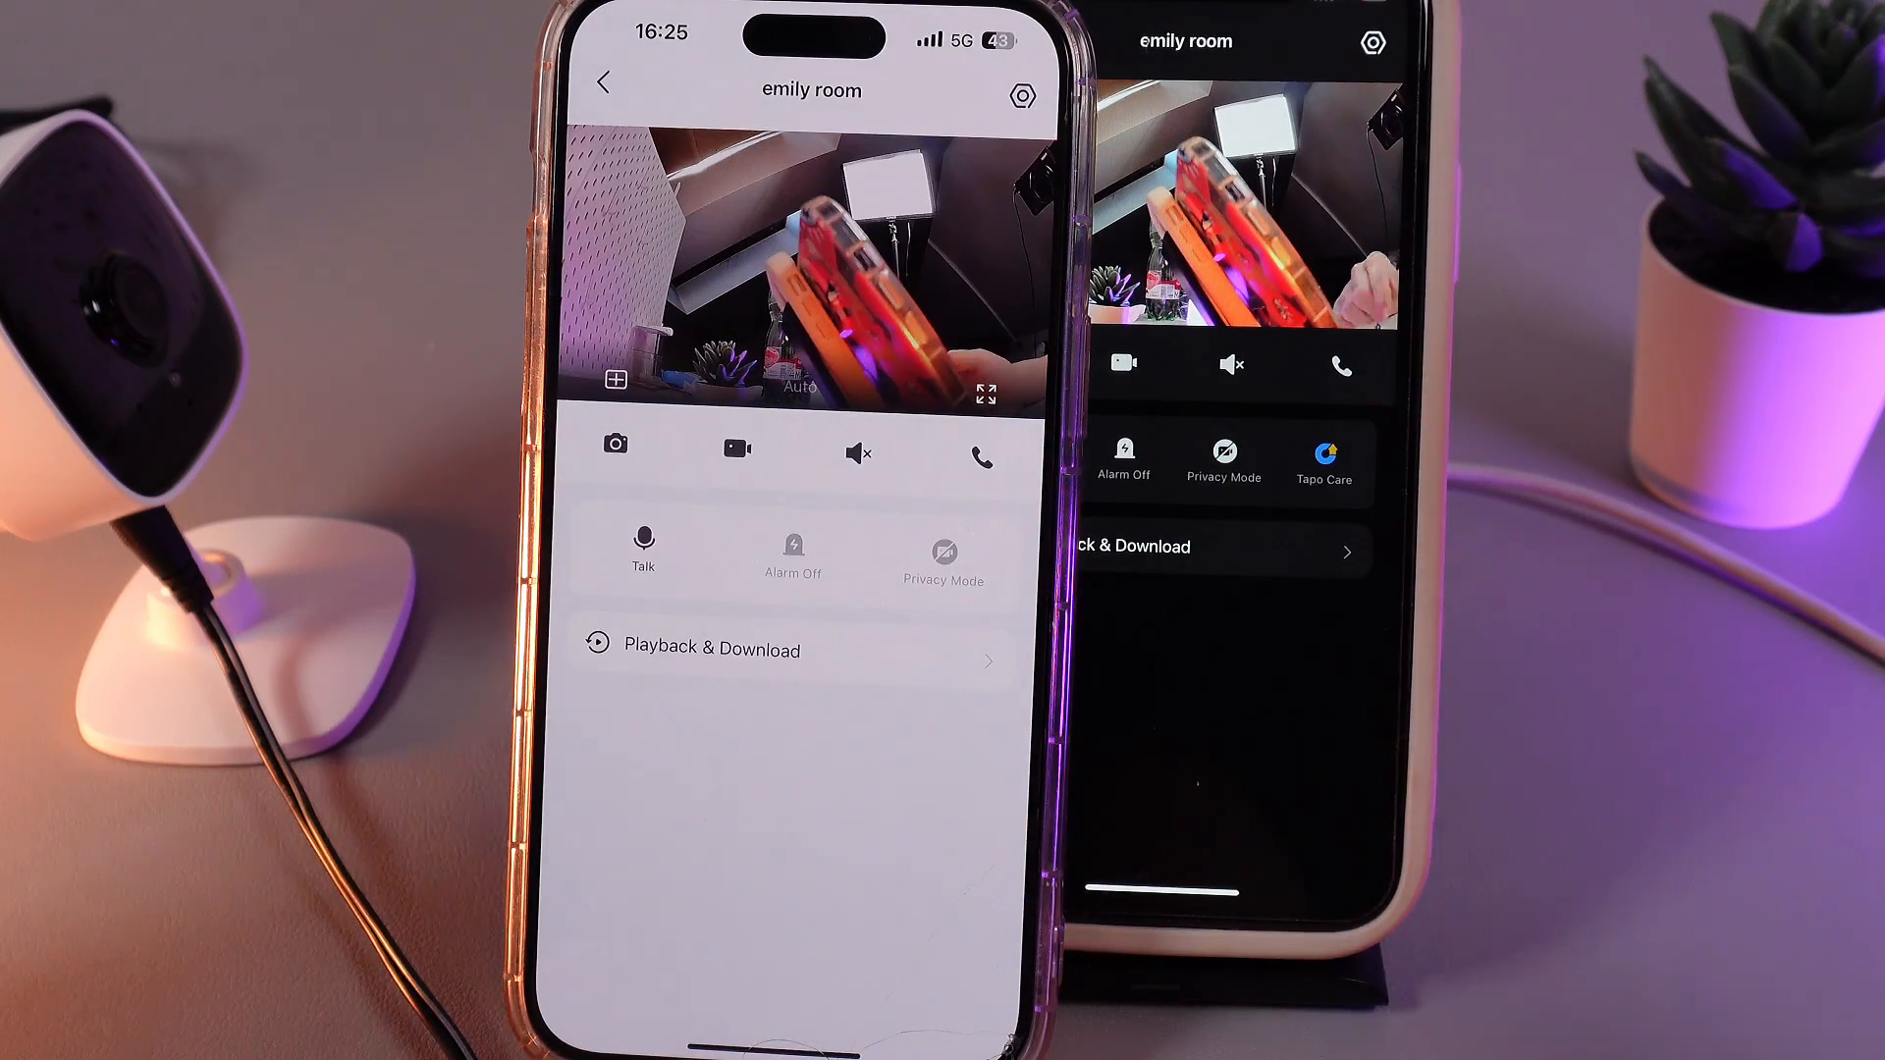
- Switch the multi-camera view between emily room and emily❤️ to check both stream live
{"action": "left_click", "coordinate": [942, 554]}
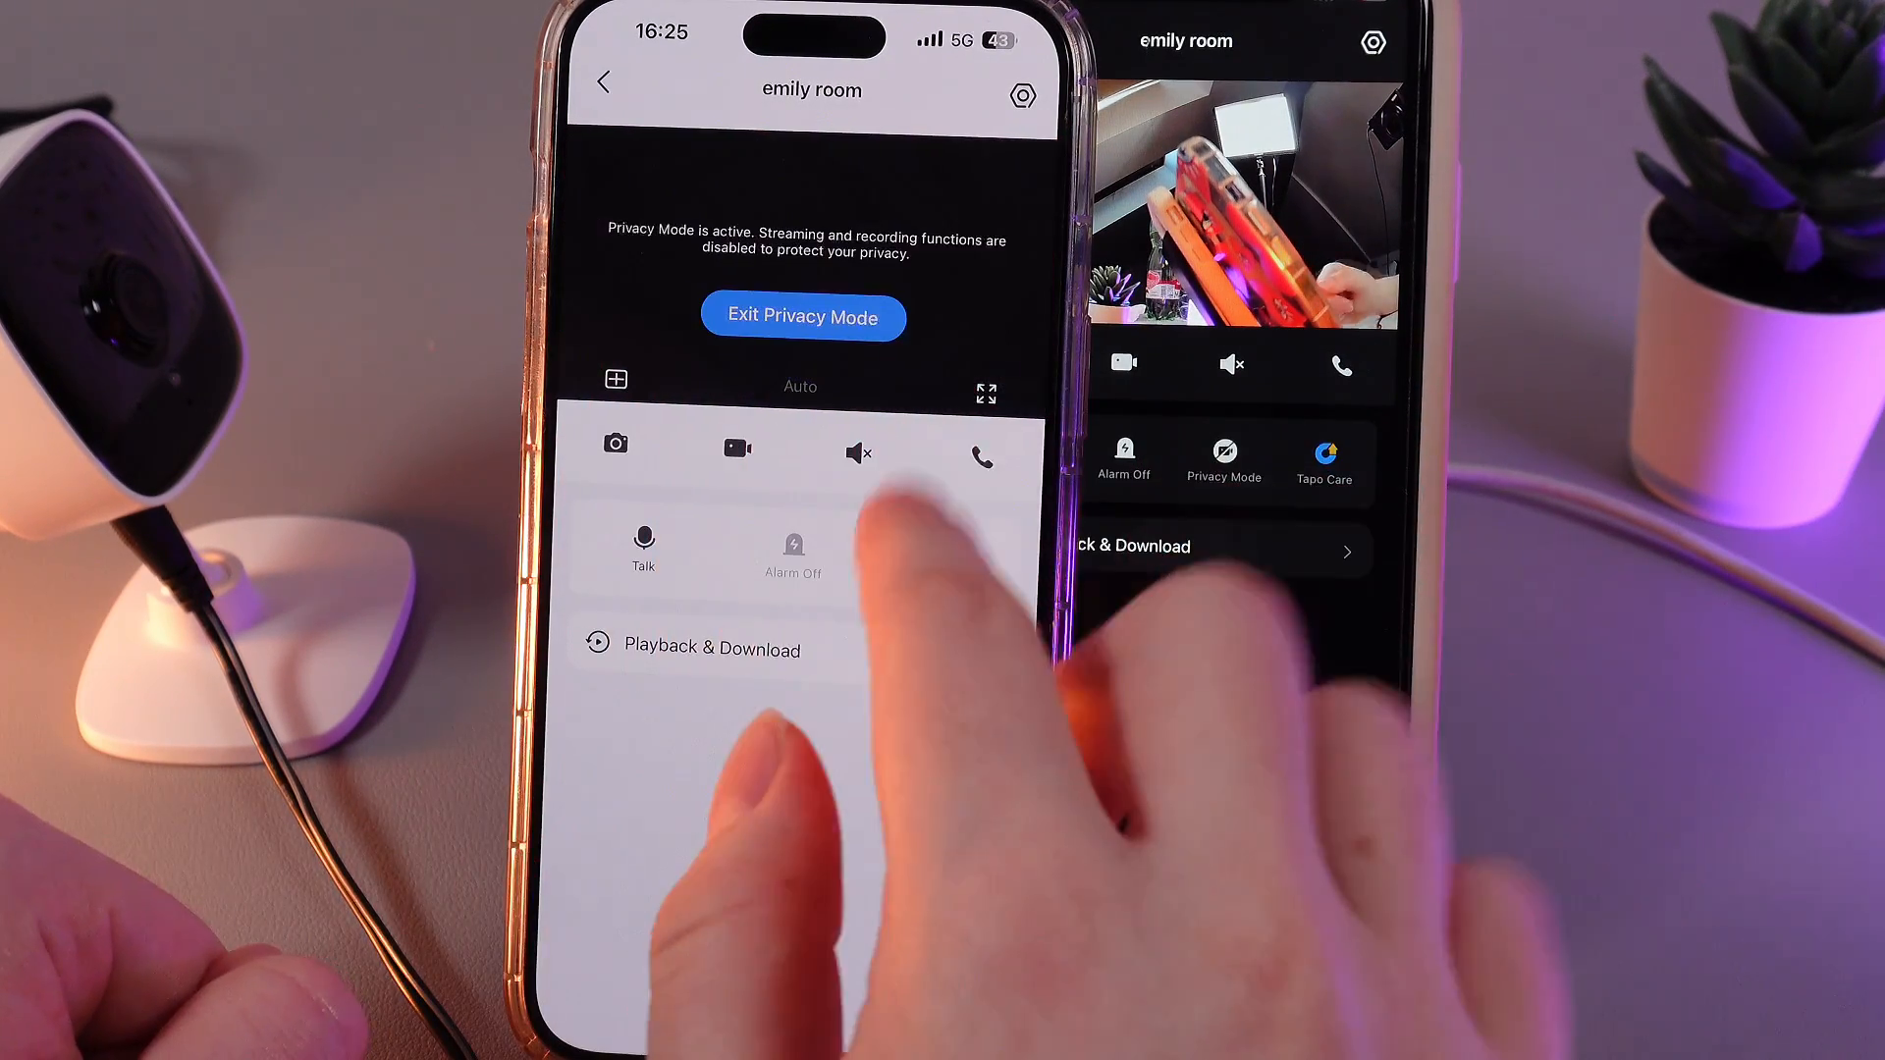
{"action": "left_click", "coordinate": [801, 316]}
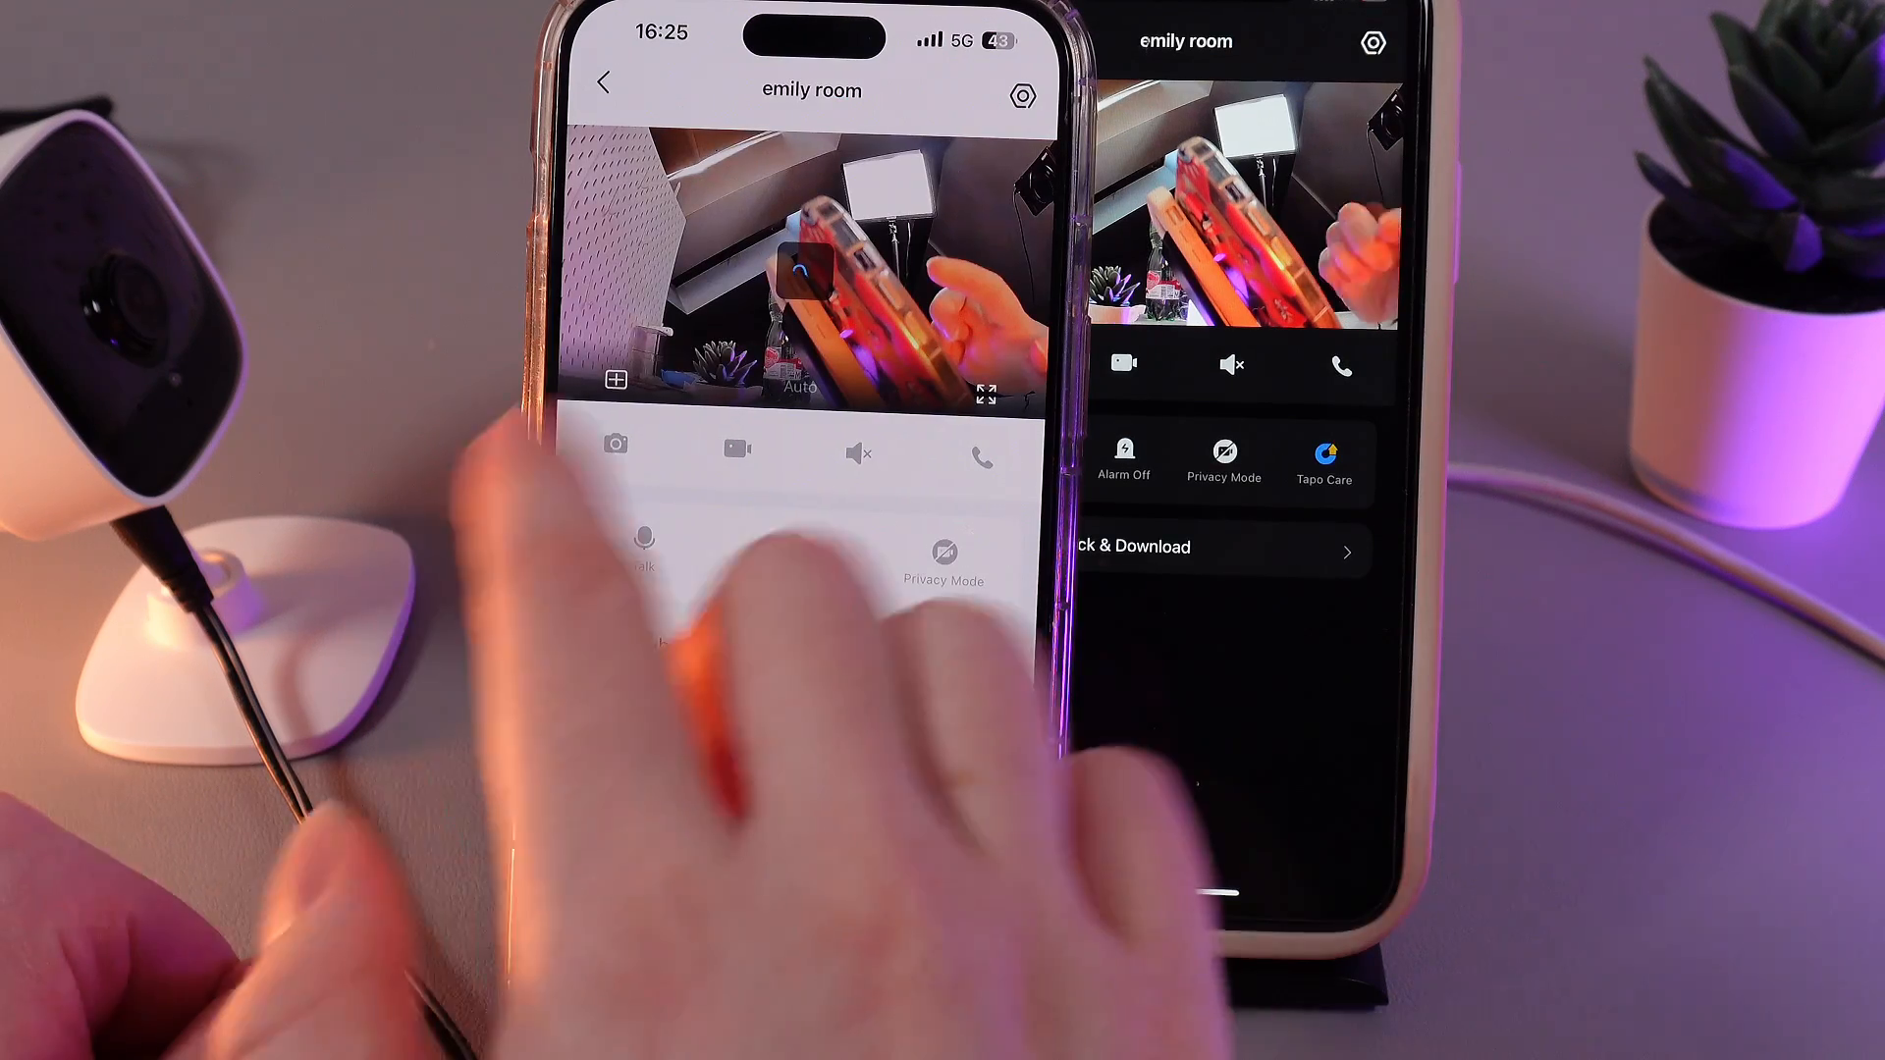
{"action": "left_click", "coordinate": [945, 552]}
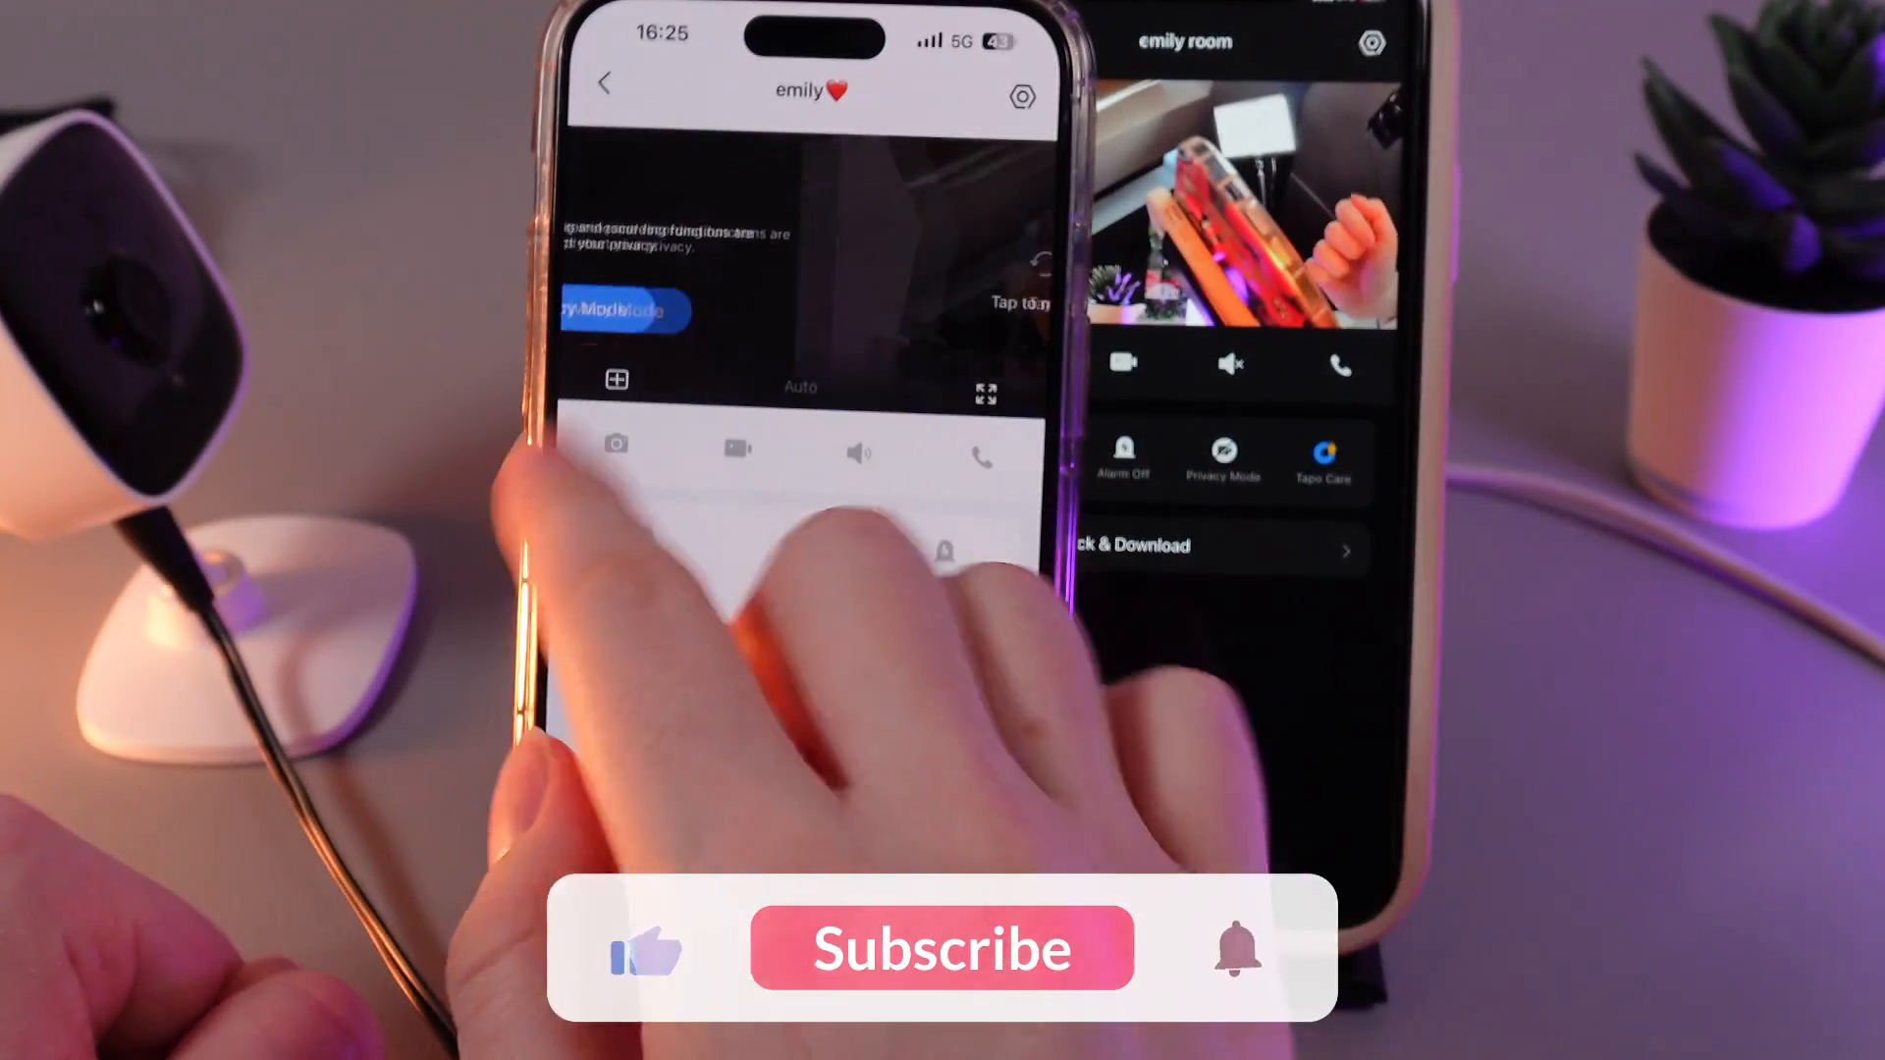